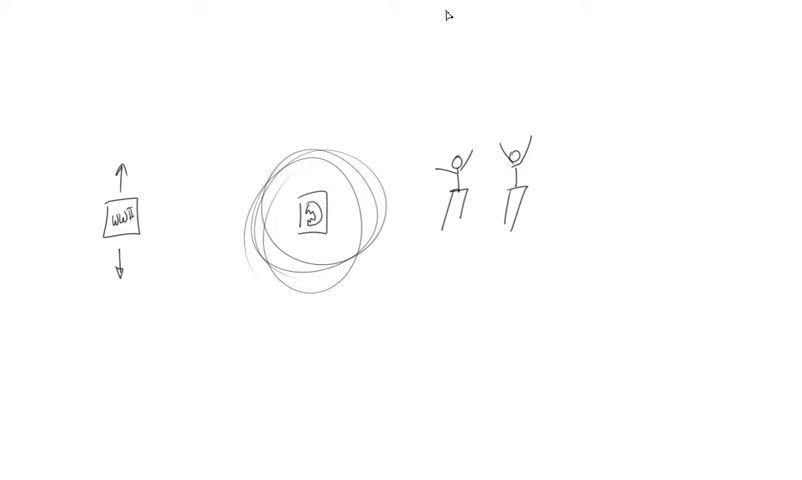
pyautogui.moveTo(405, 303)
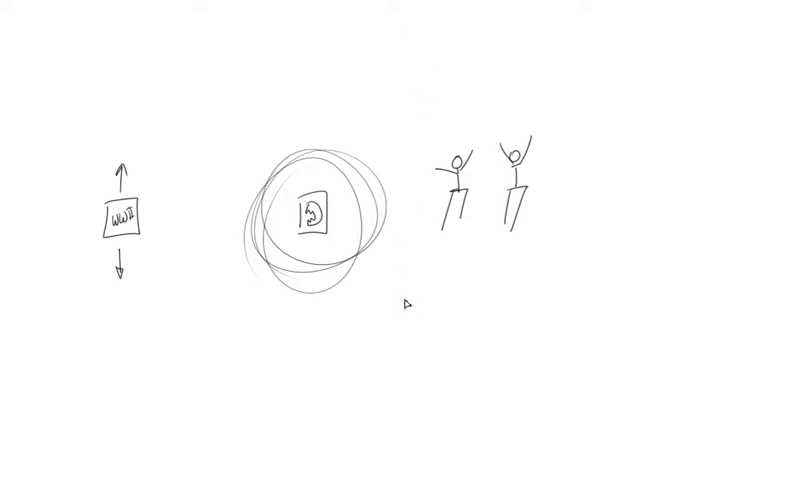
pyautogui.moveTo(472, 266)
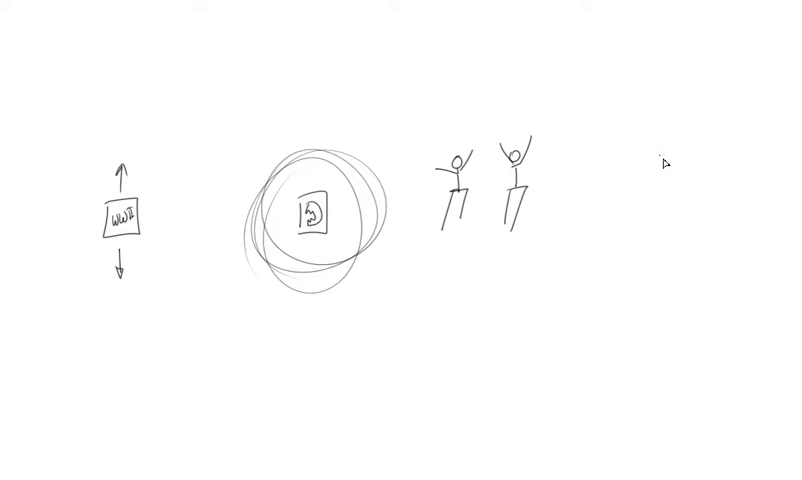
pyautogui.moveTo(660, 180)
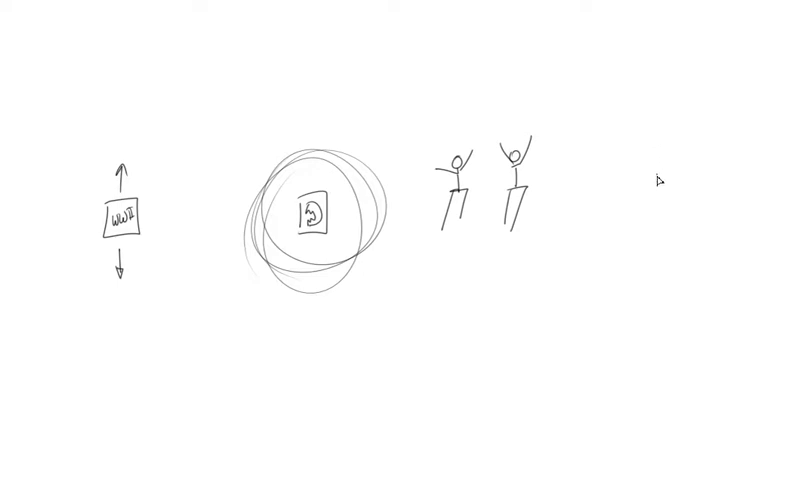
pyautogui.moveTo(618, 211)
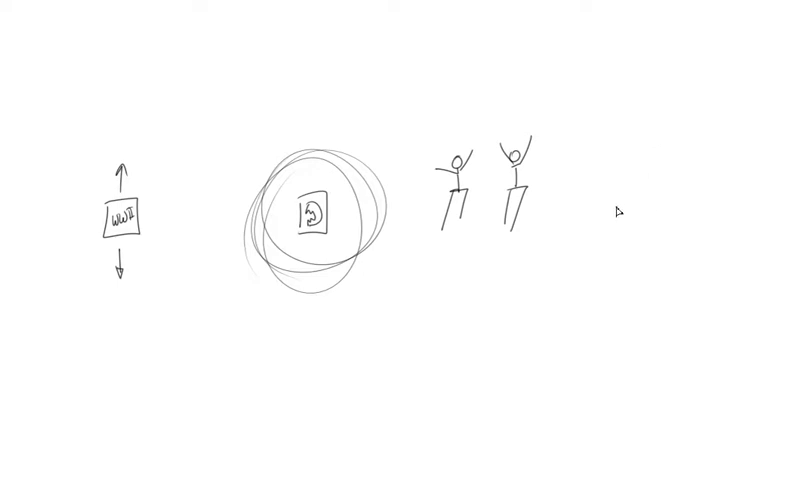